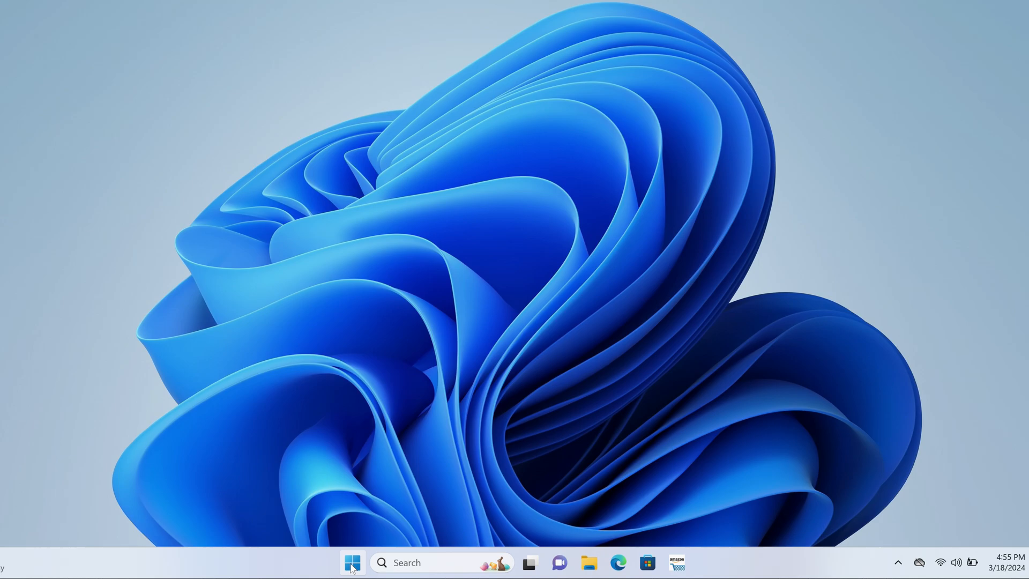
Search the Start menu for 'cmd' to bring up Command Prompt as best match.
type("cmd")
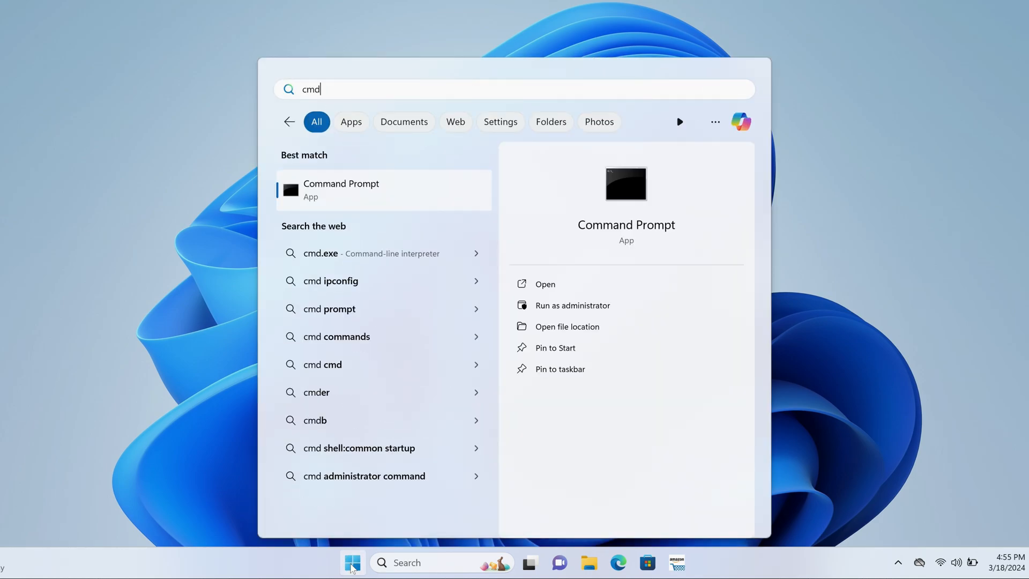
mouse_move(347, 253)
type("power")
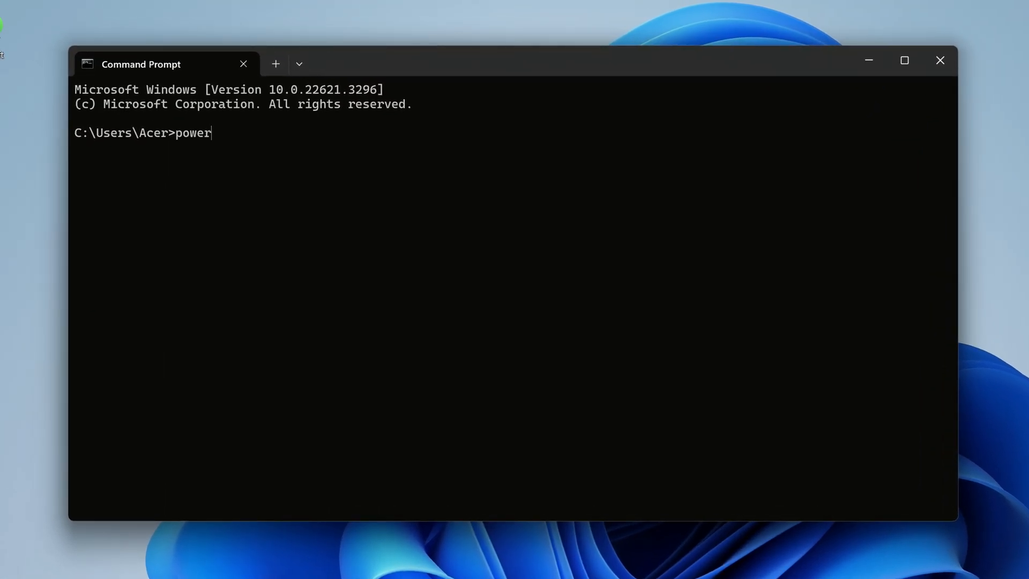
Run powercfg /batteryreport to save battery-report.html, then dismiss Command Prompt.
type("cfg")
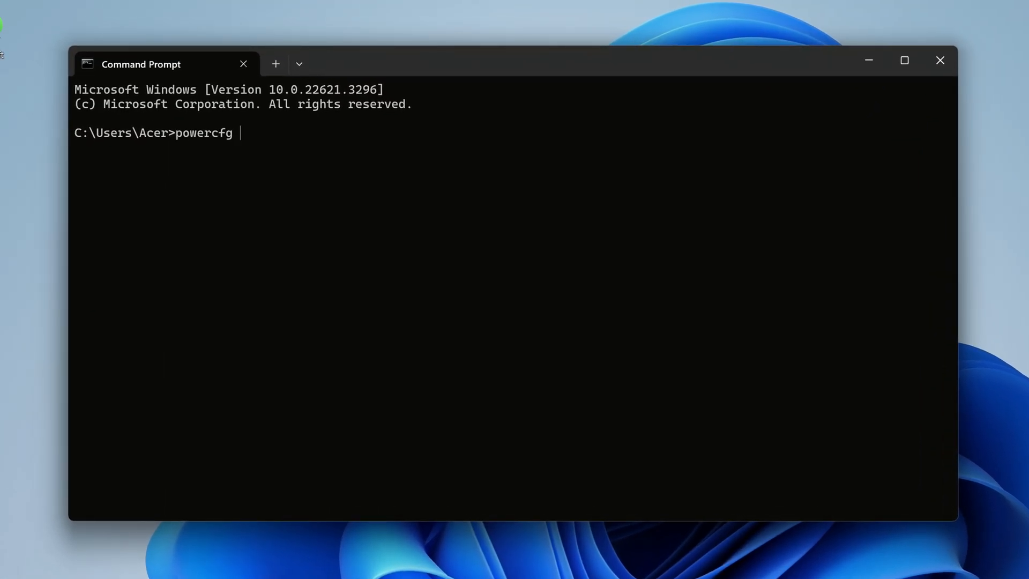
type("/ba")
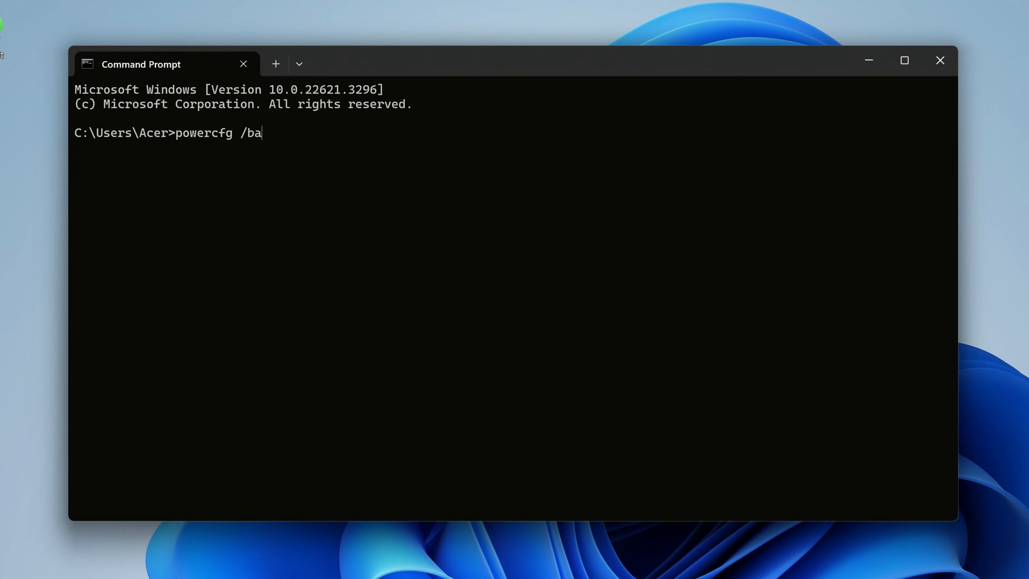
type("tteryreport")
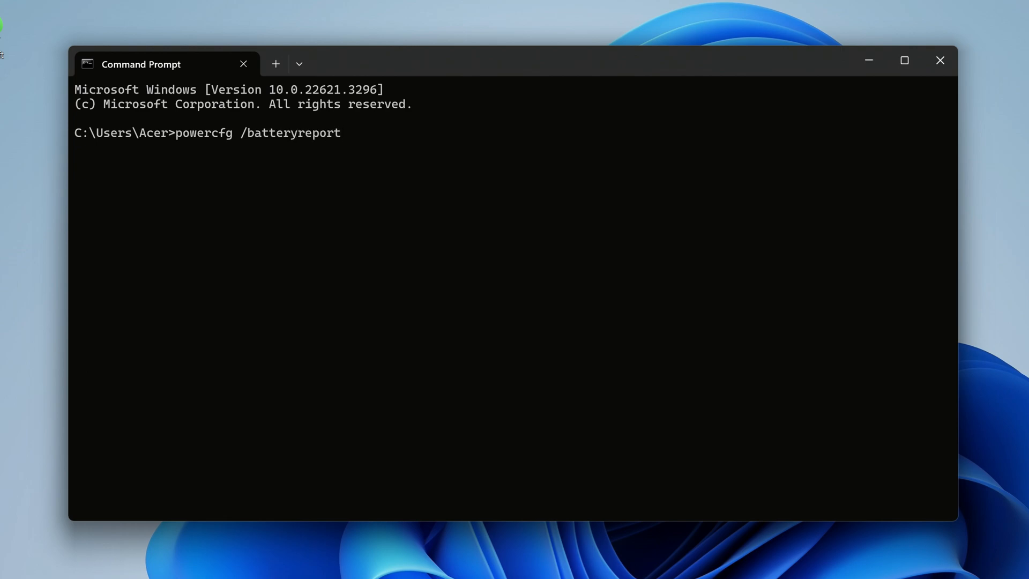
key("Return")
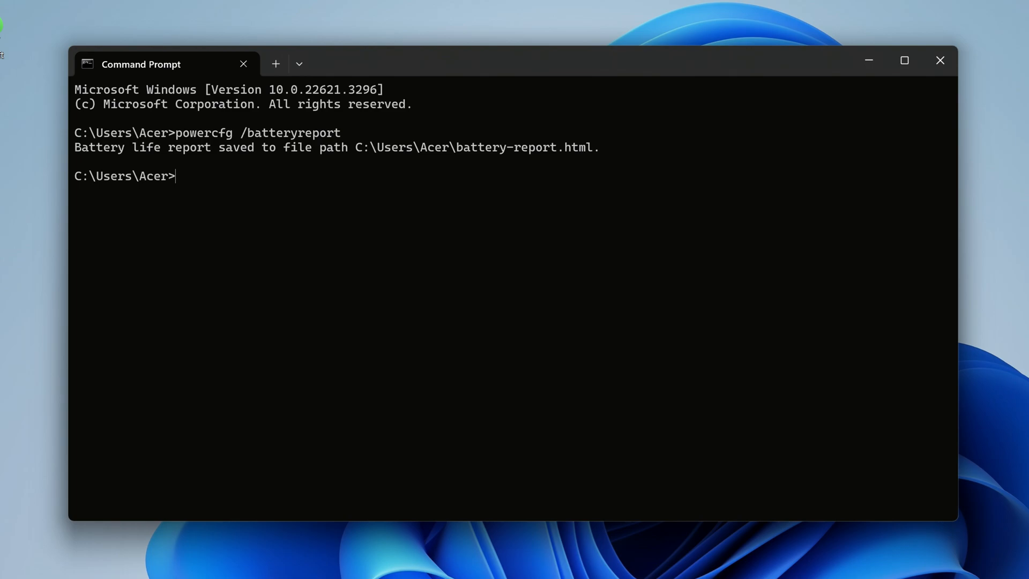
mouse_move(642, 156)
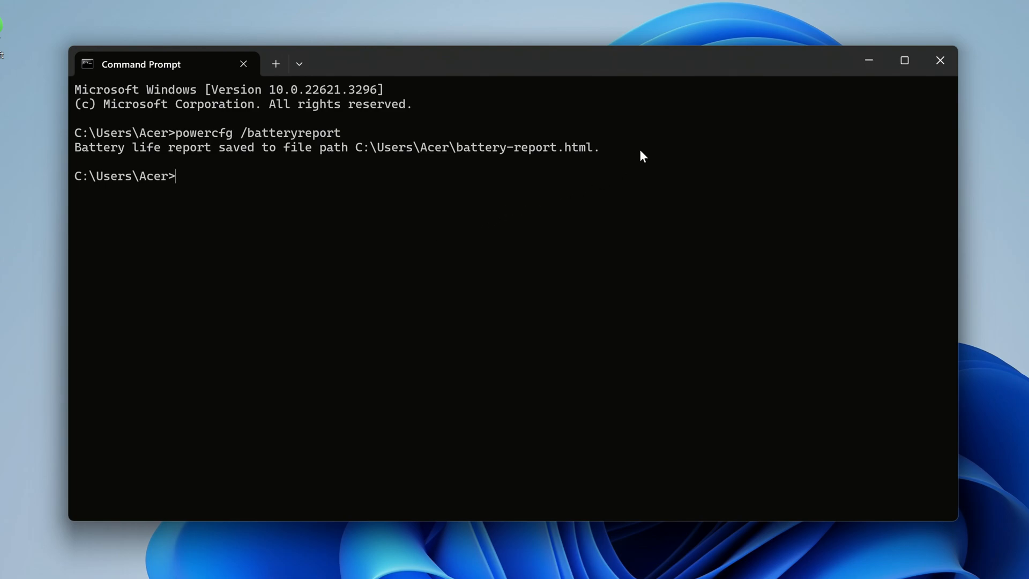
left_click(939, 60)
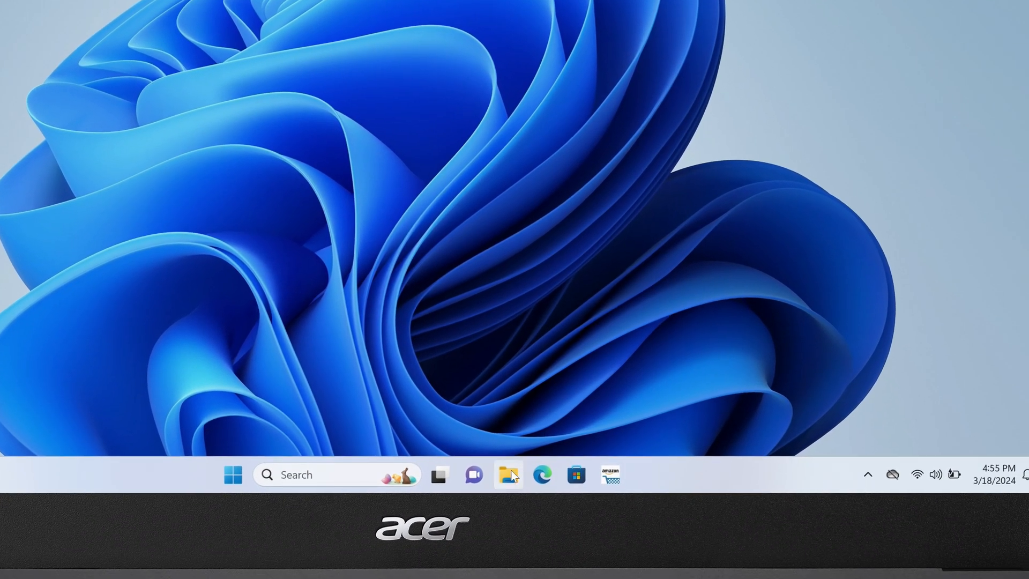
Browse in File Explorer to This PC > Acer (C:) > Users > Acer.
left_click(508, 473)
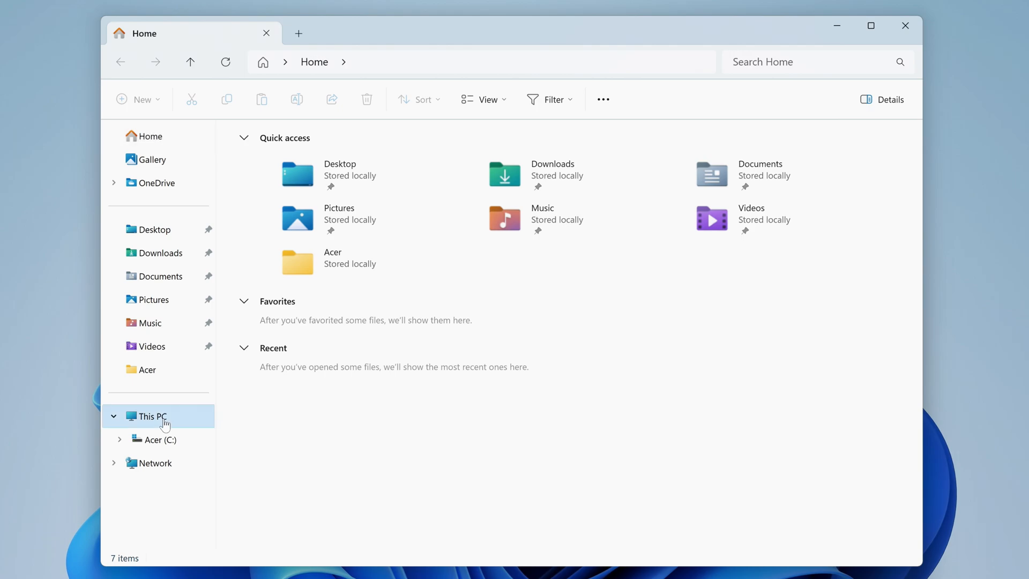
left_click(151, 415)
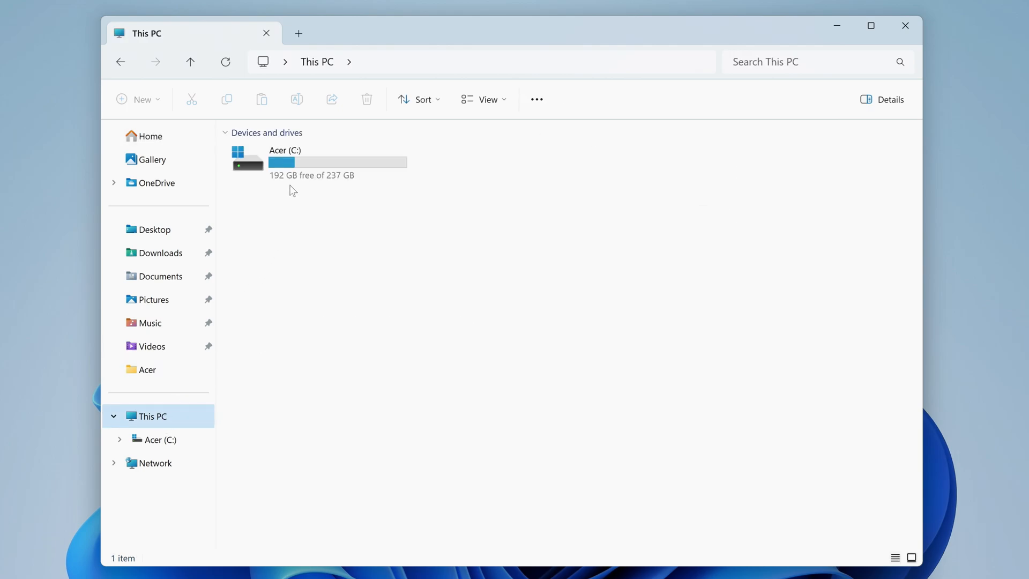
double_click(285, 162)
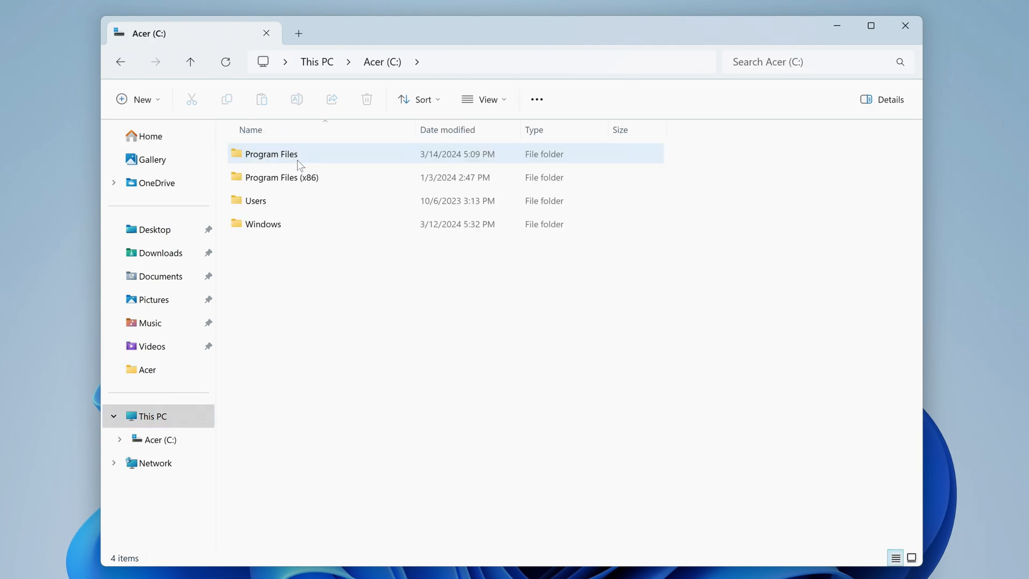
left_click(255, 200)
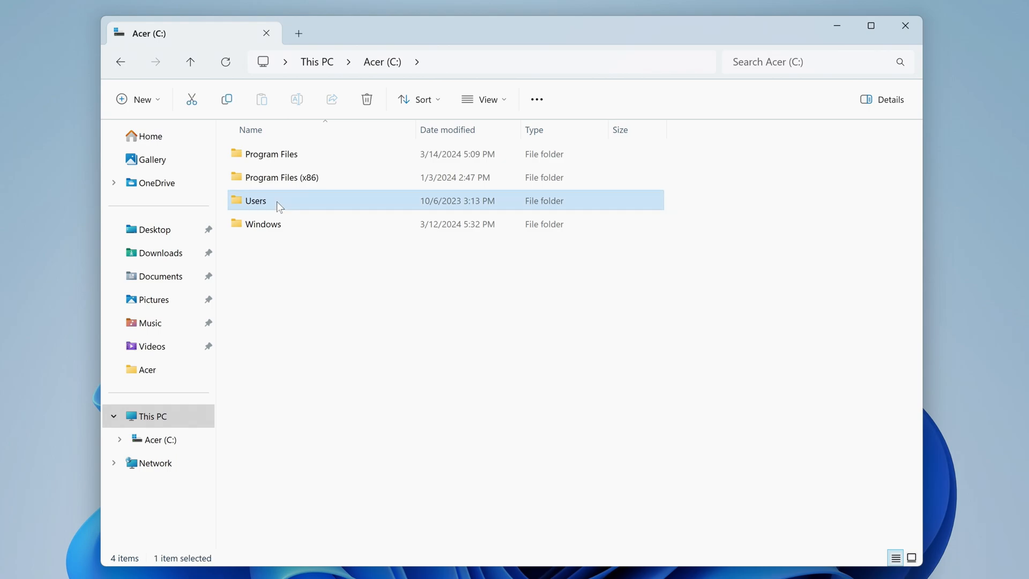
double_click(255, 200)
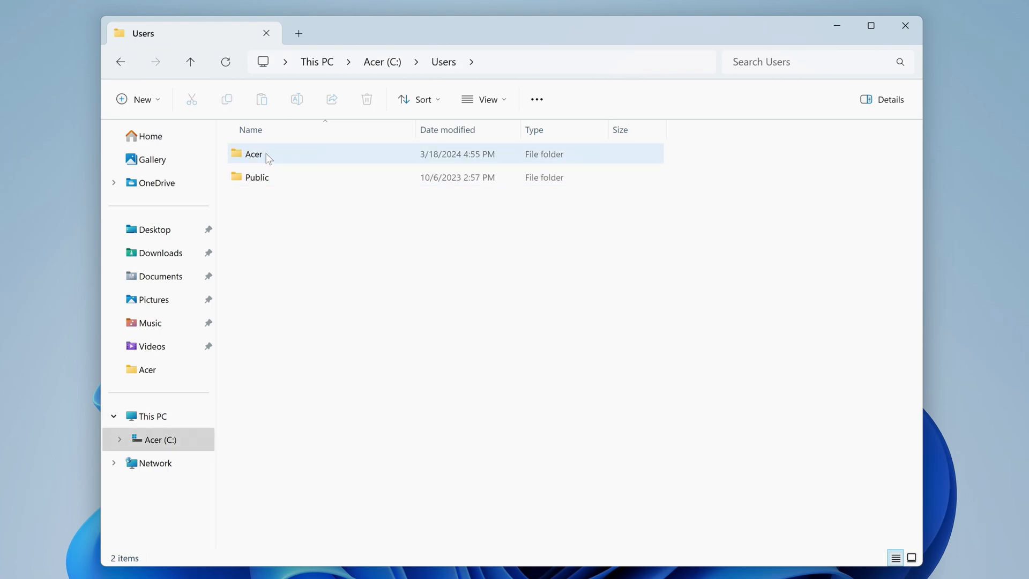
double_click(254, 153)
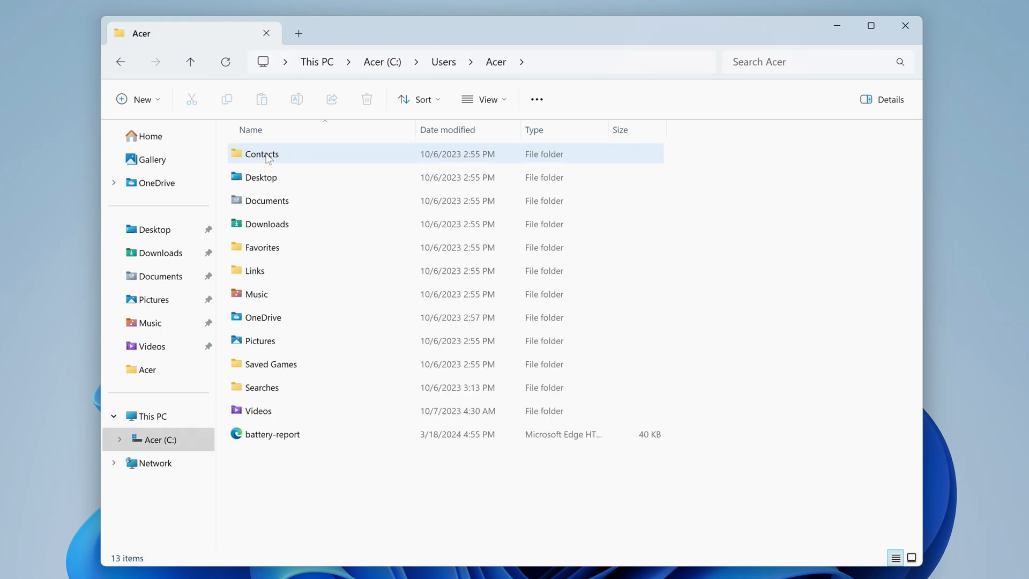
Launch the battery-report file so it opens in Microsoft Edge.
left_click(272, 434)
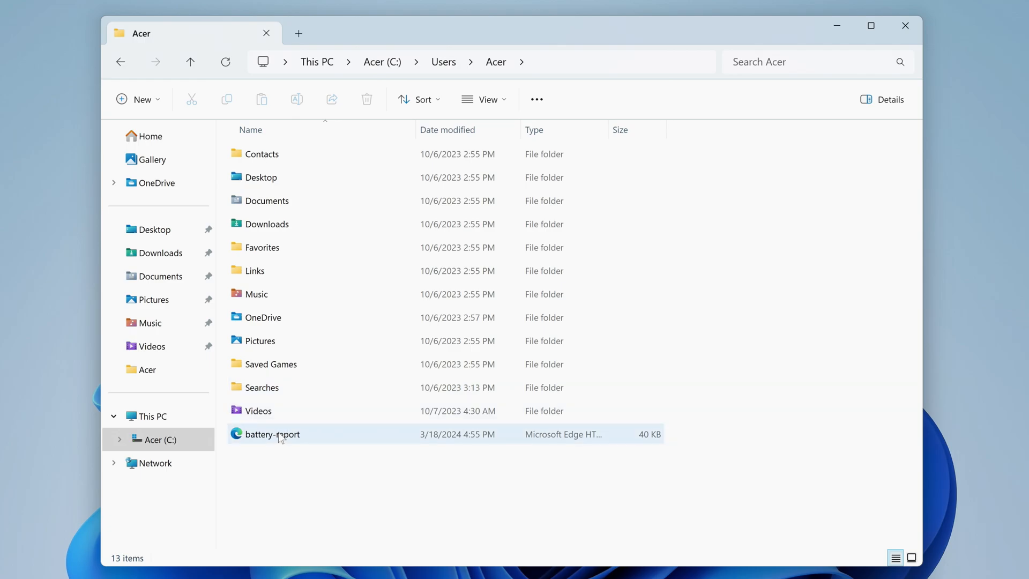
double_click(271, 434)
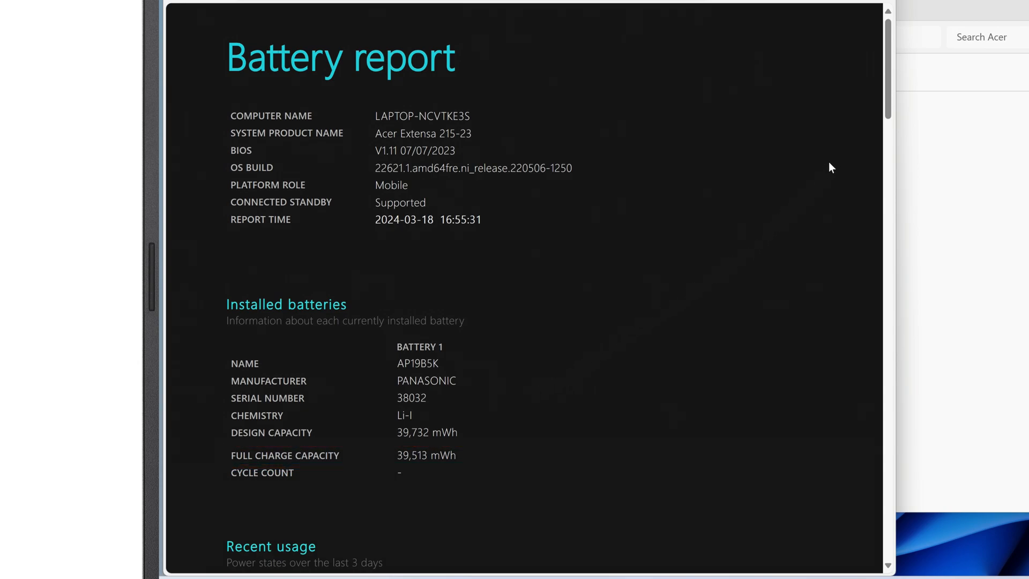
Scroll the report through Installed batteries, Recent usage, Battery usage and Usage history.
scroll("down", 3)
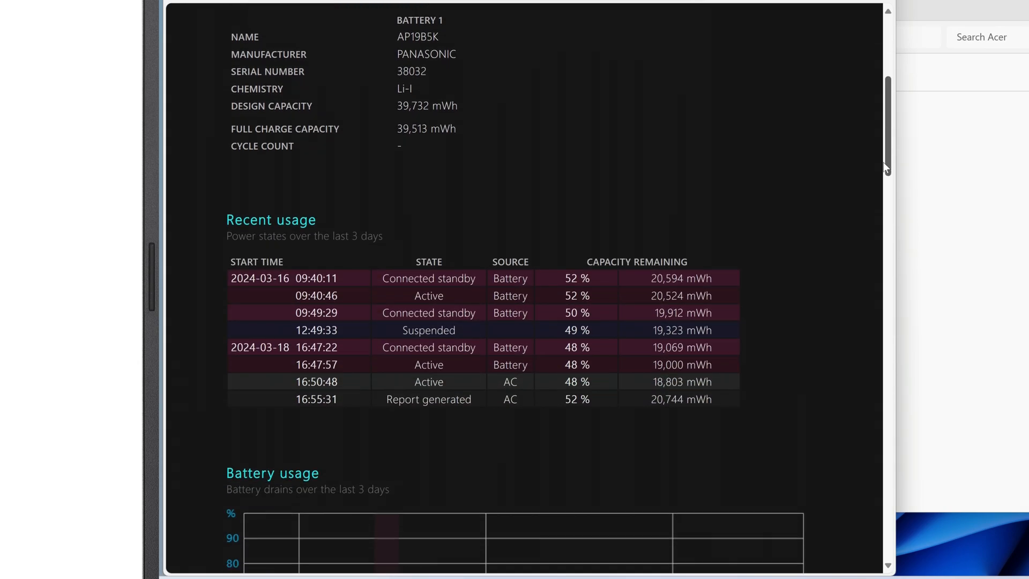
scroll("down", 3)
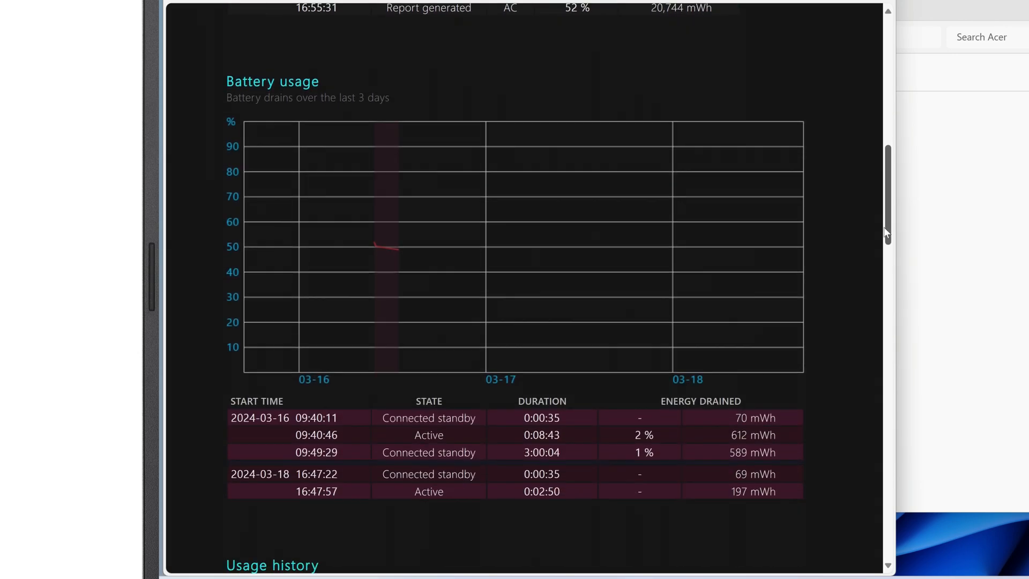
scroll("down", 3)
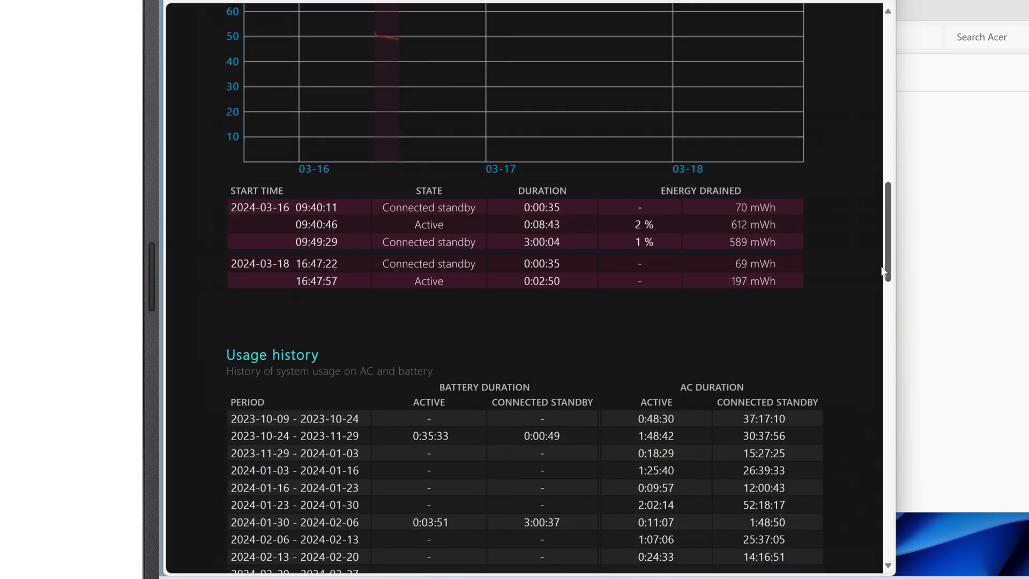